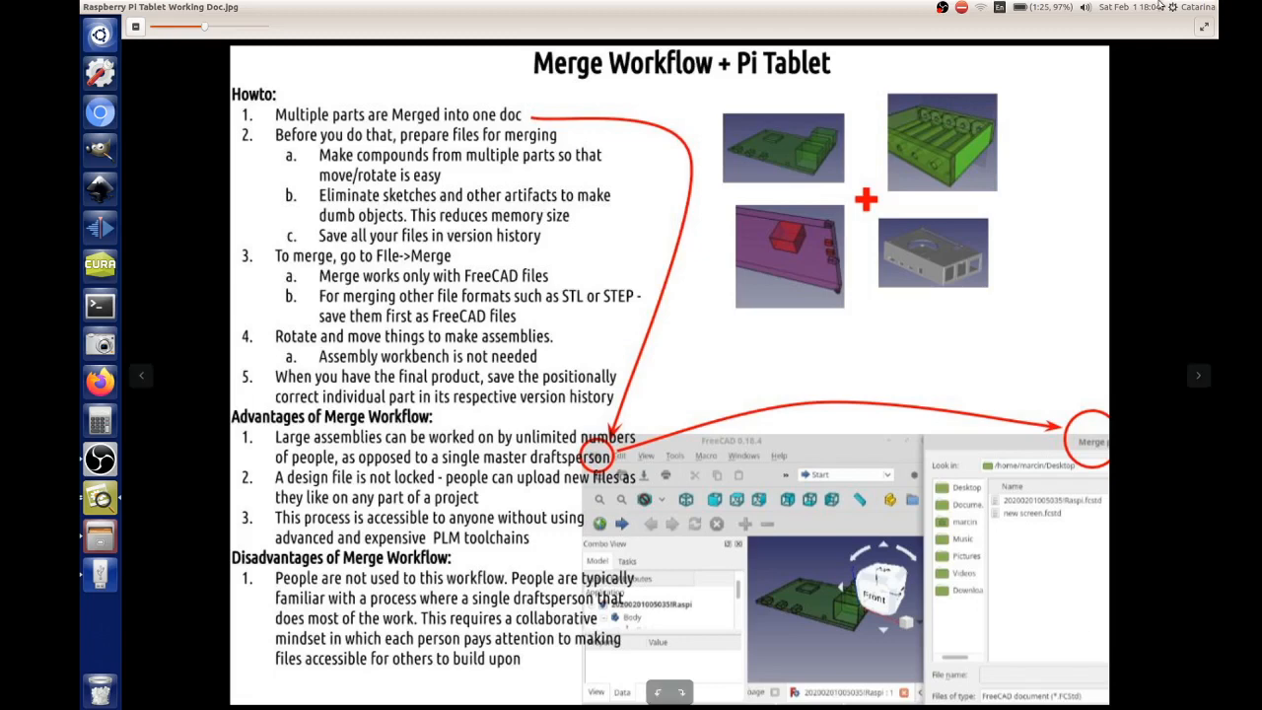
mouse_move(963, 280)
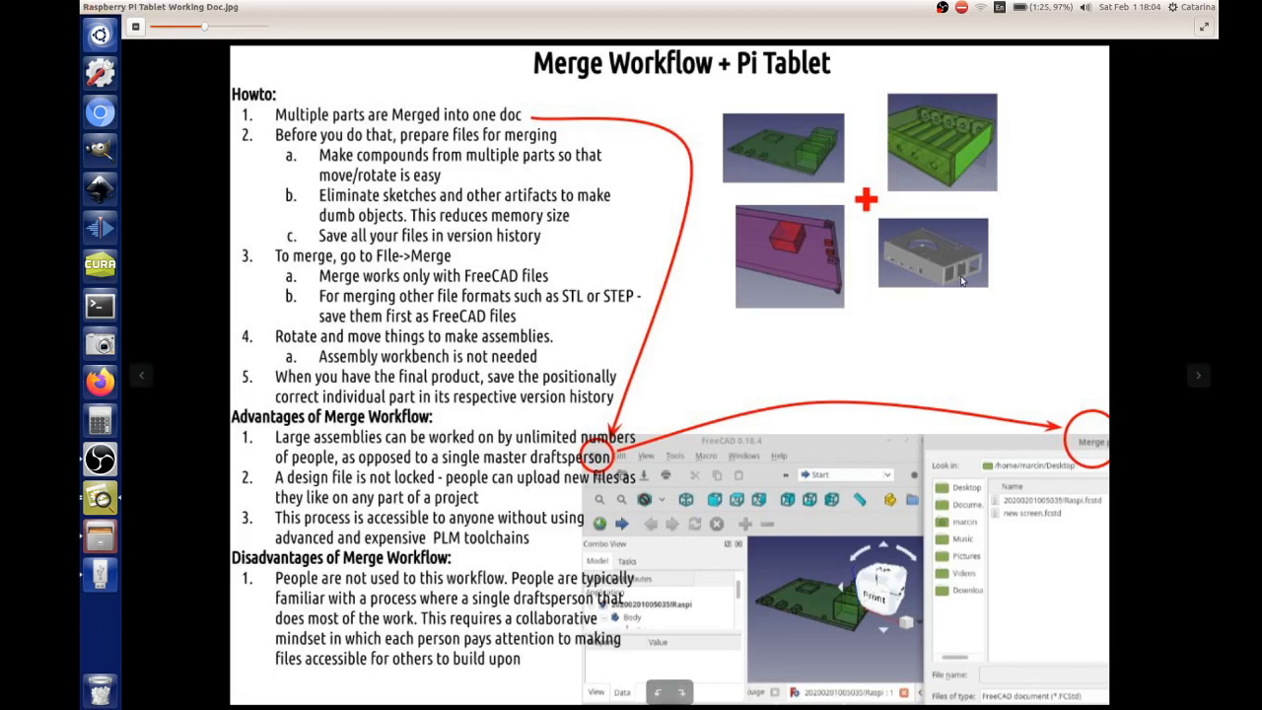
mouse_move(782, 266)
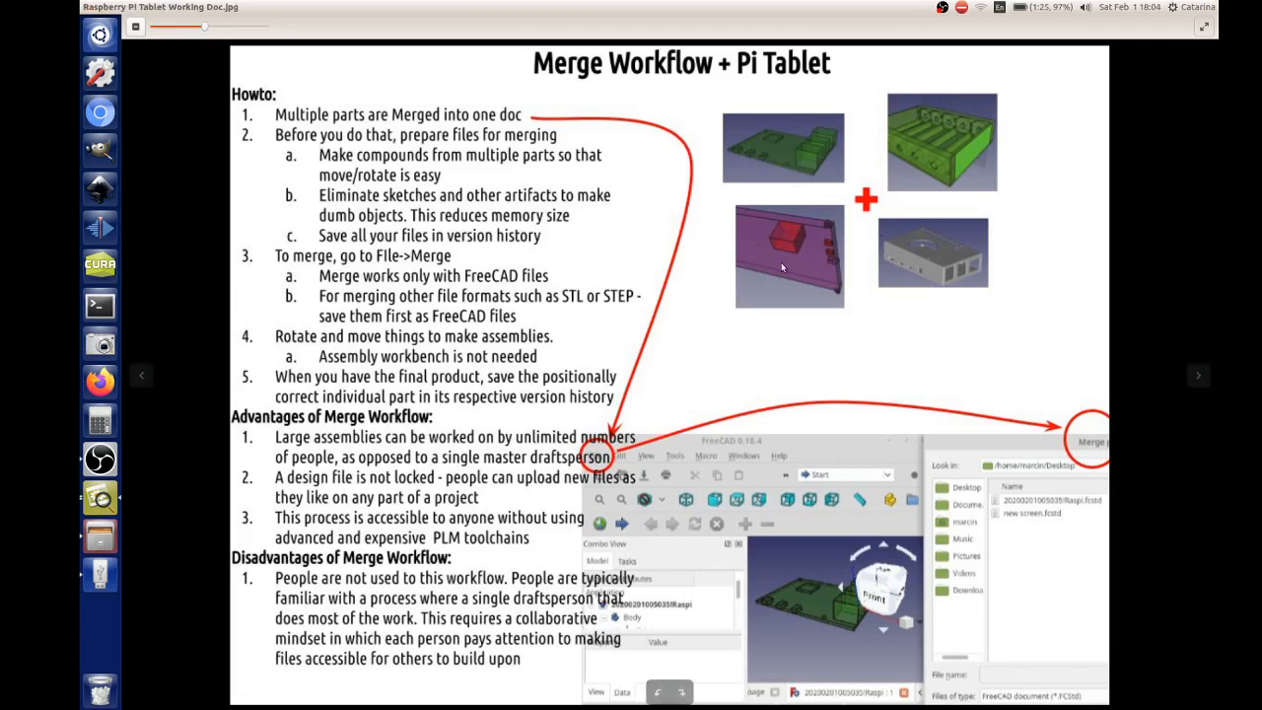
mouse_move(917, 261)
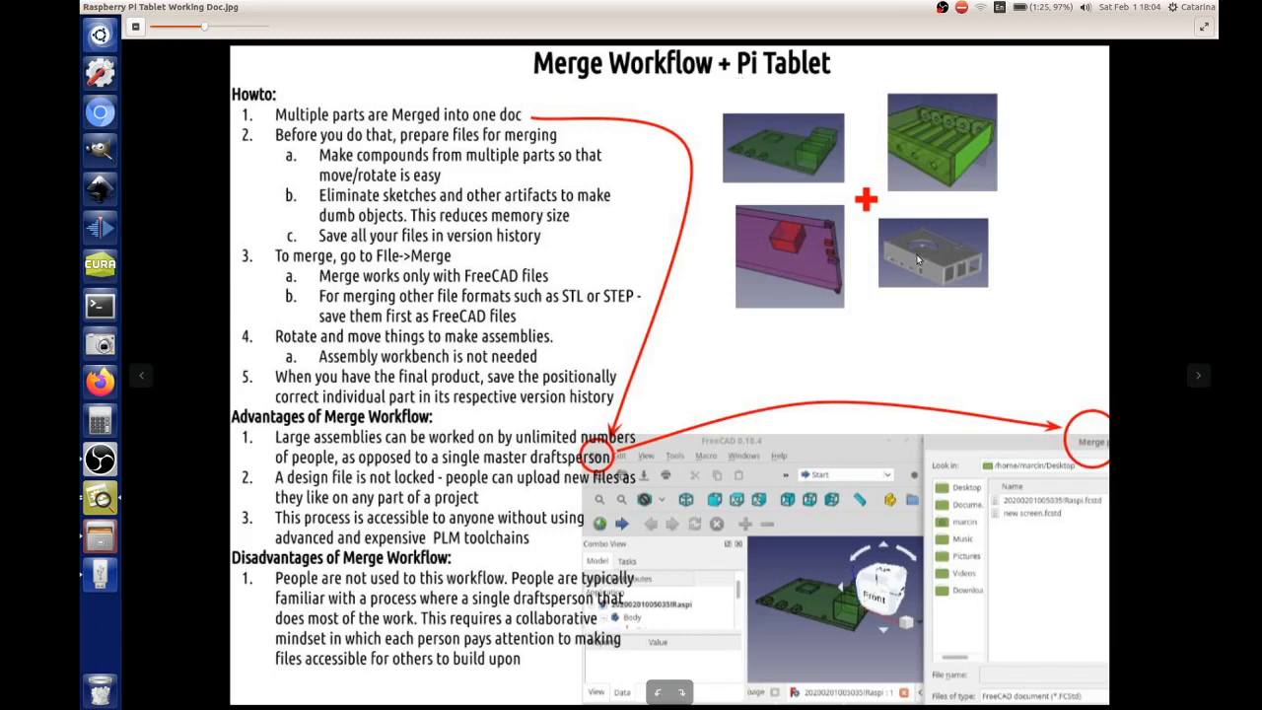
mouse_move(917, 249)
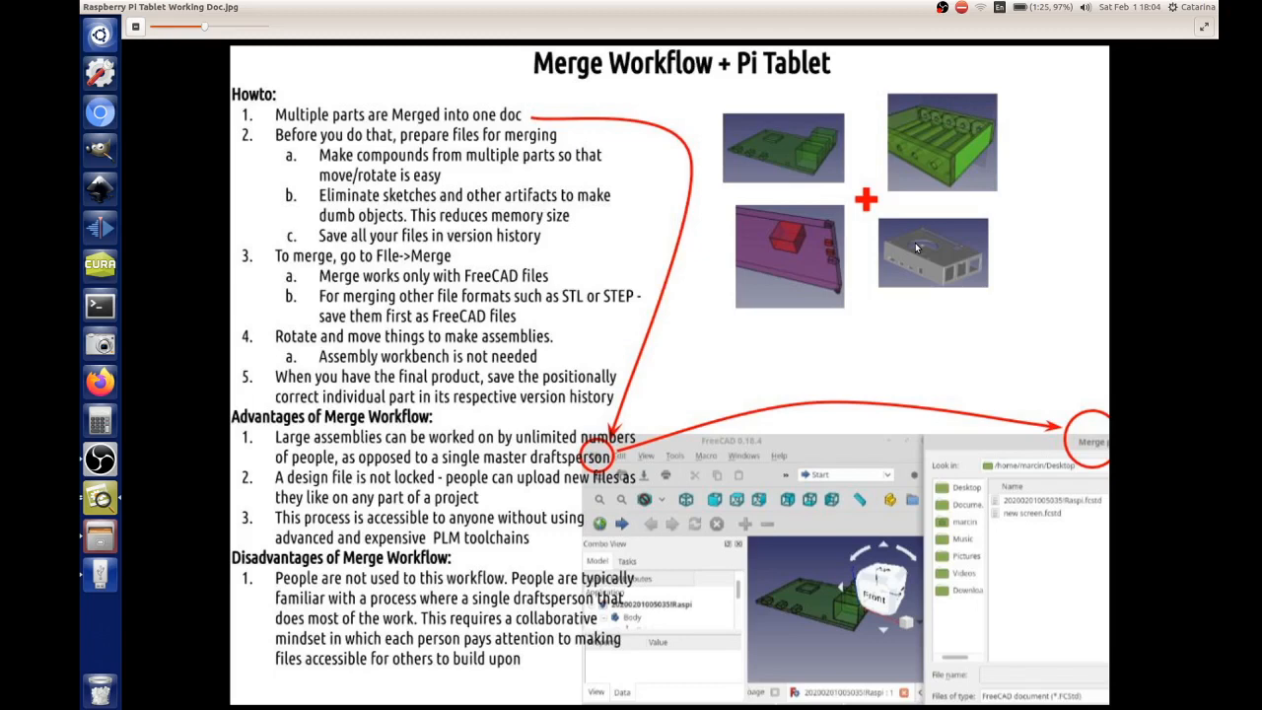
mouse_move(913, 186)
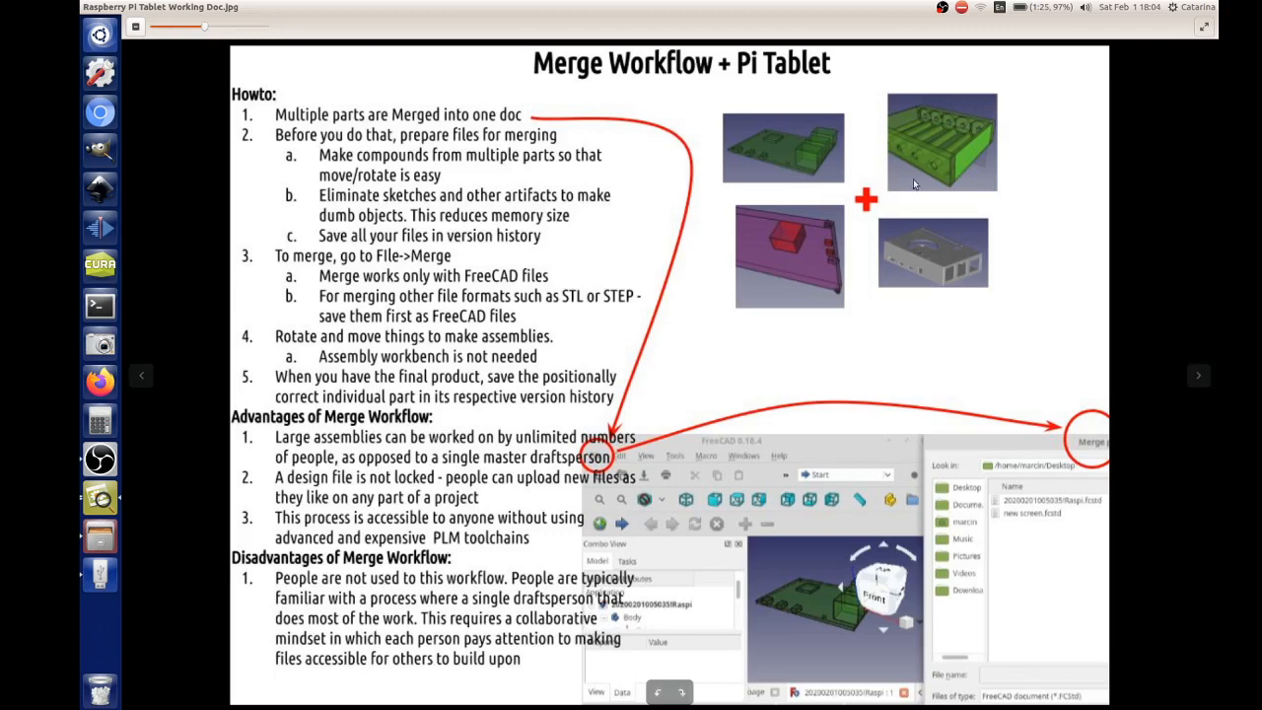
mouse_move(1008, 173)
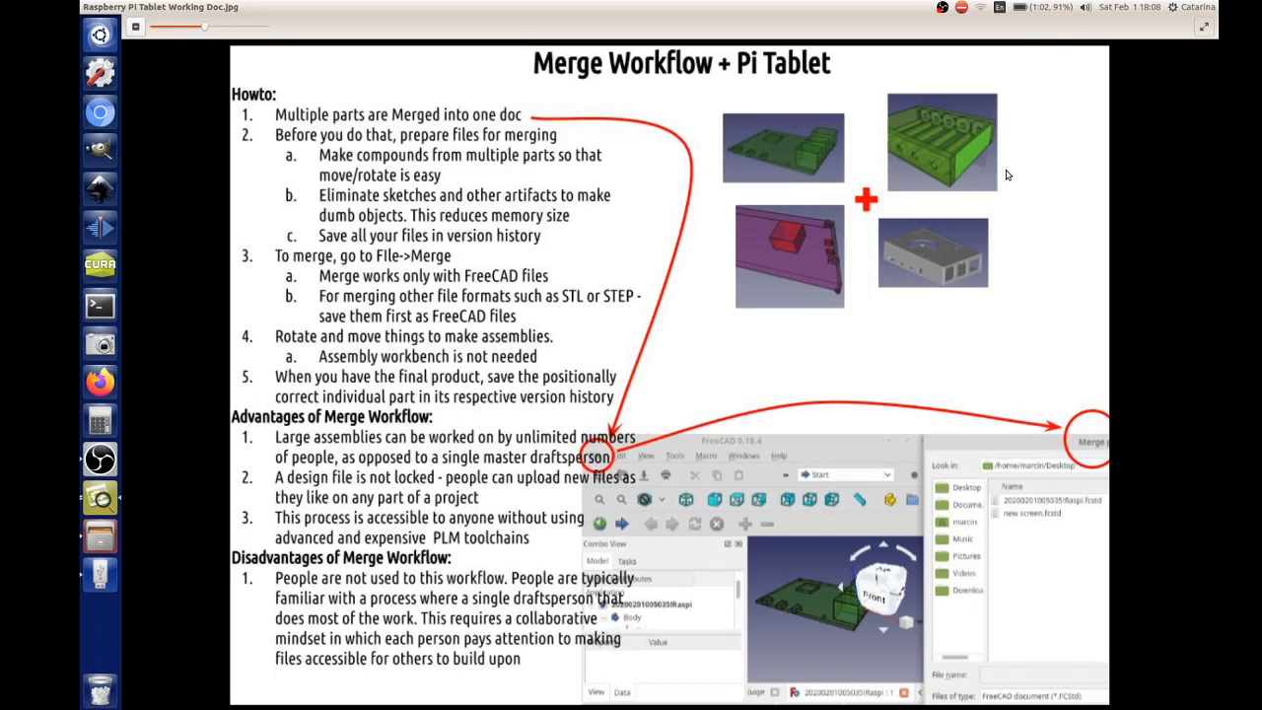
mouse_move(303, 330)
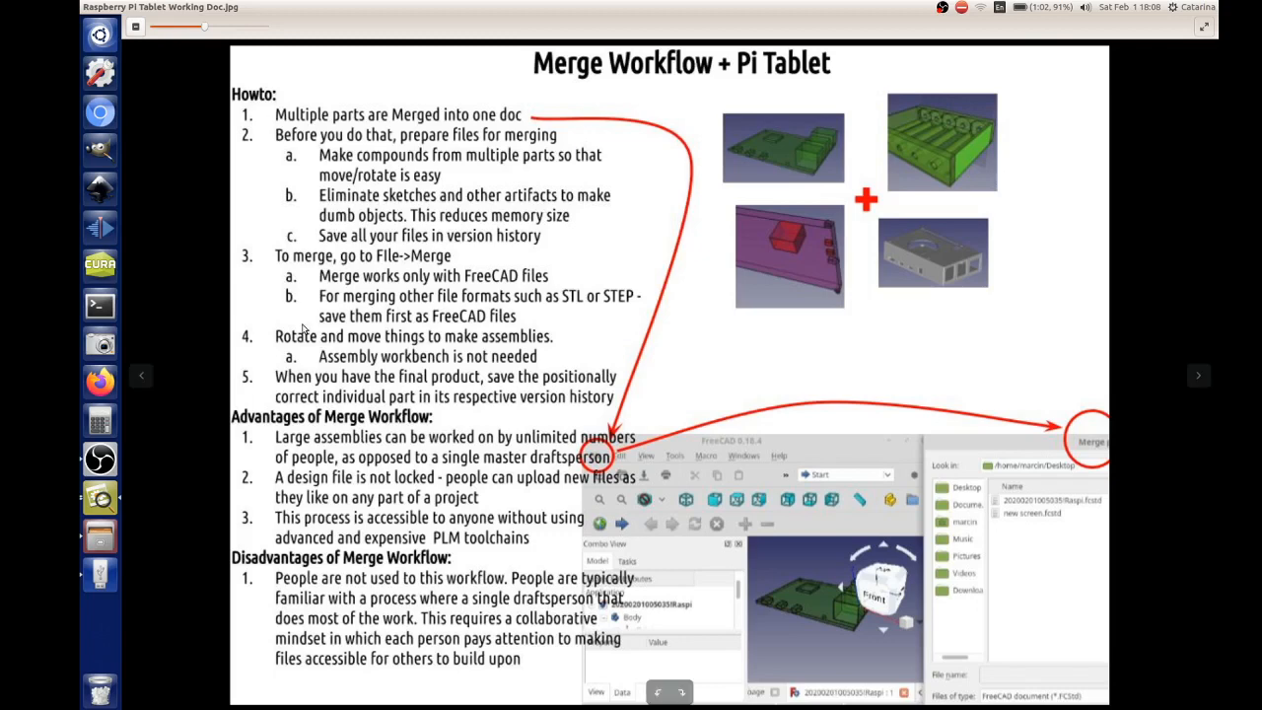
mouse_move(347, 391)
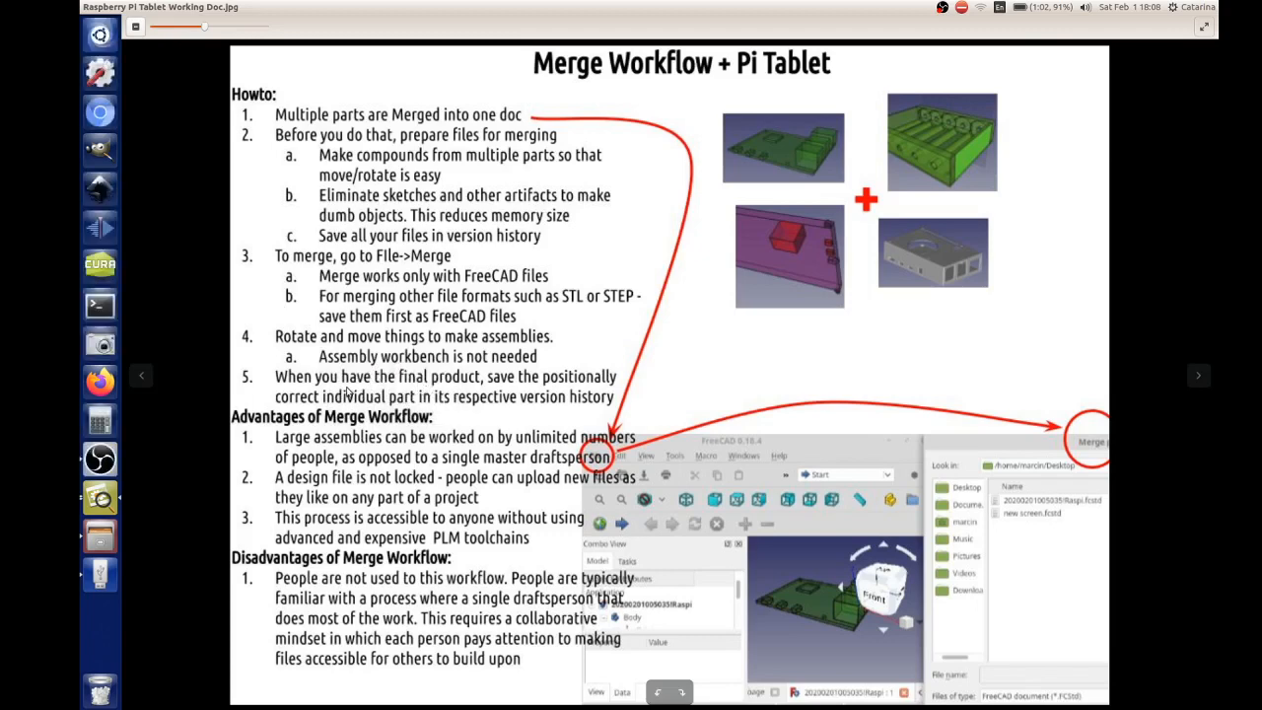
mouse_move(552, 387)
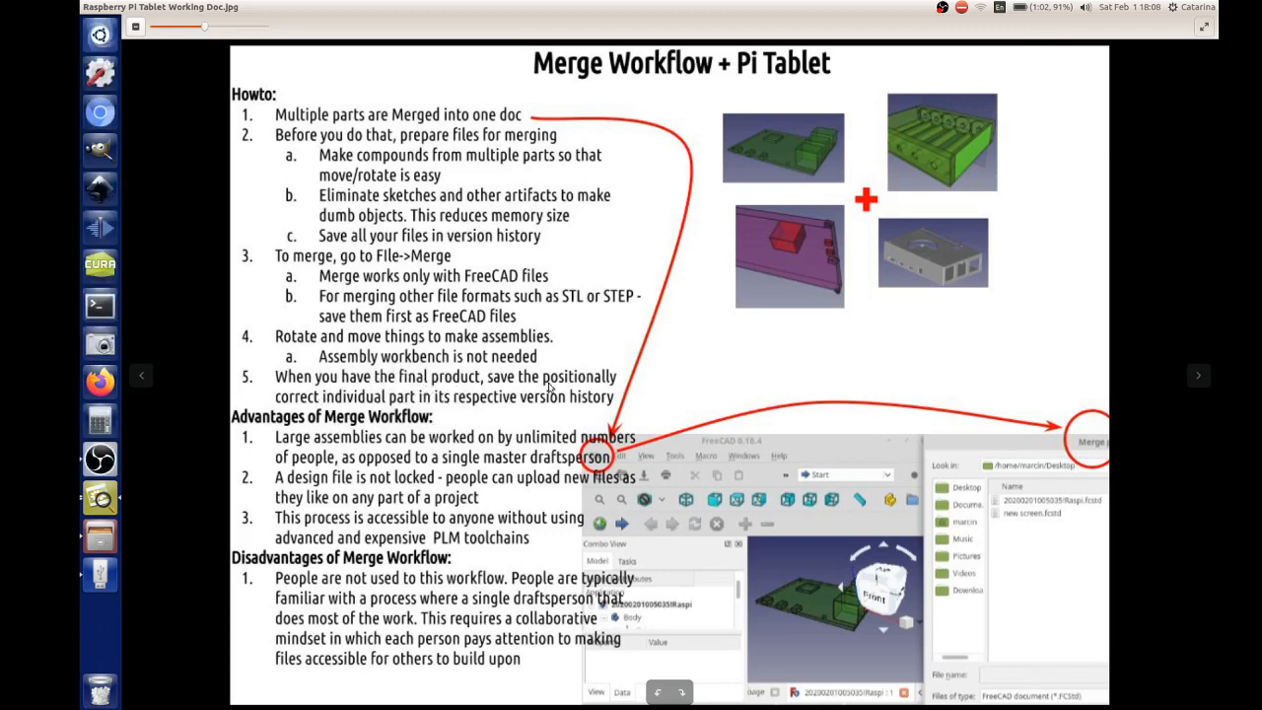